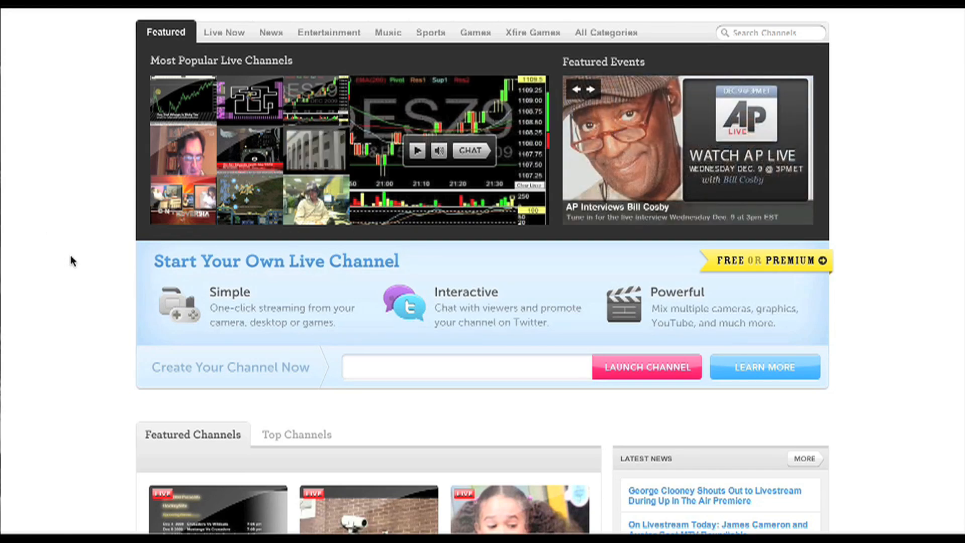
- Scroll through the usinglivestream Webcaster window to review its Activity log and Go Live controls
scroll("down", 3)
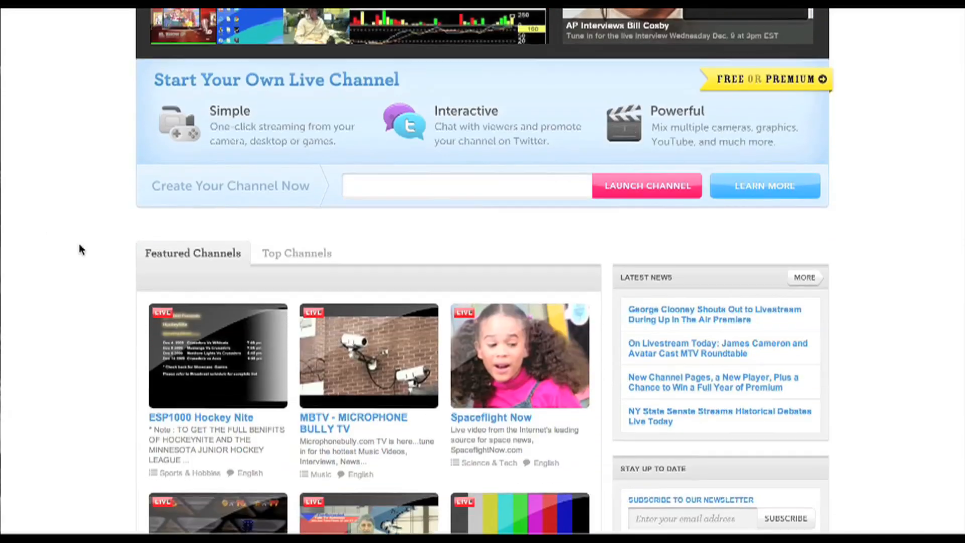
scroll("down", 3)
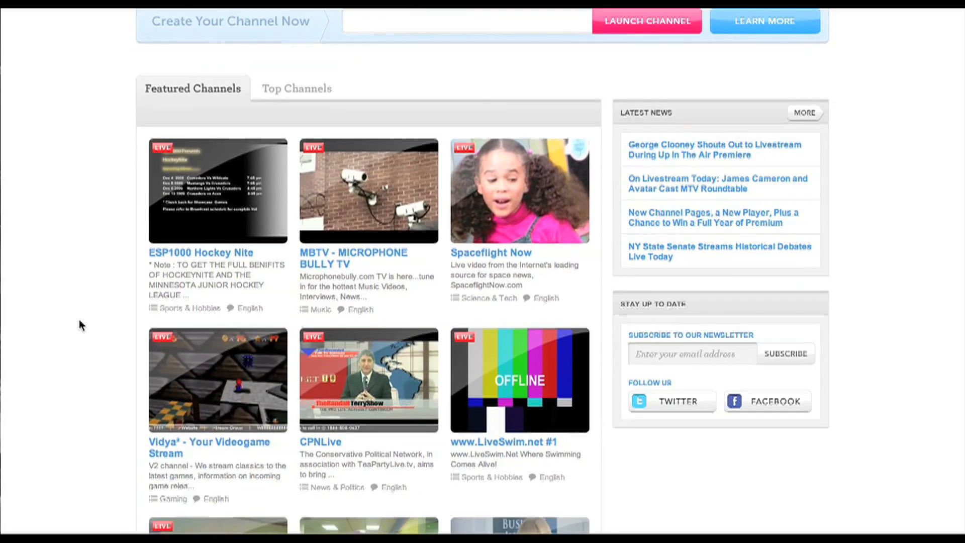
scroll("down", 3)
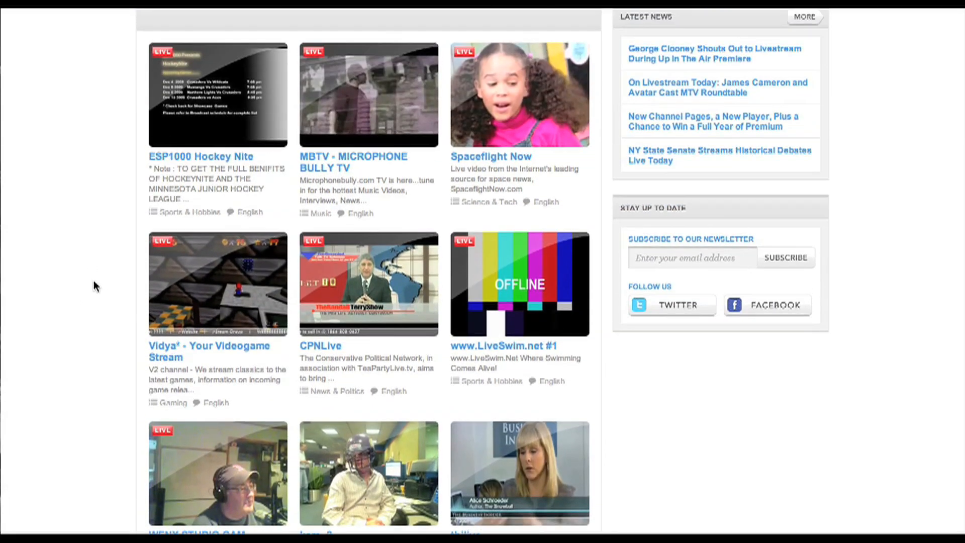
scroll("up", 3)
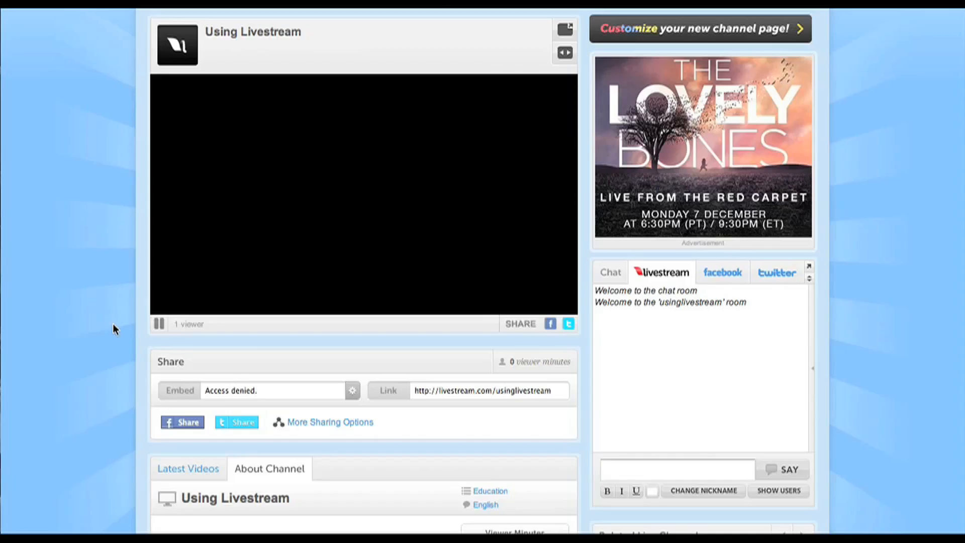
scroll("down", 3)
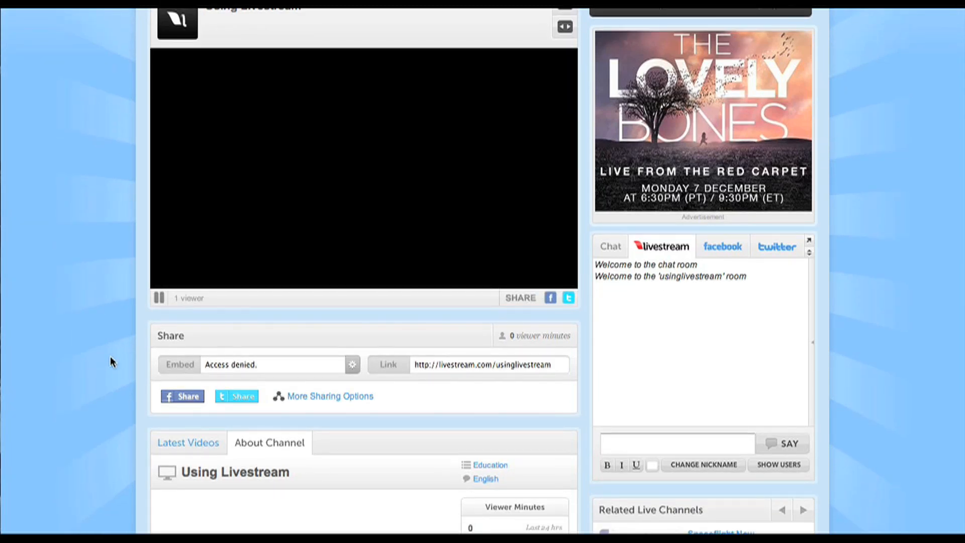
scroll("down", 3)
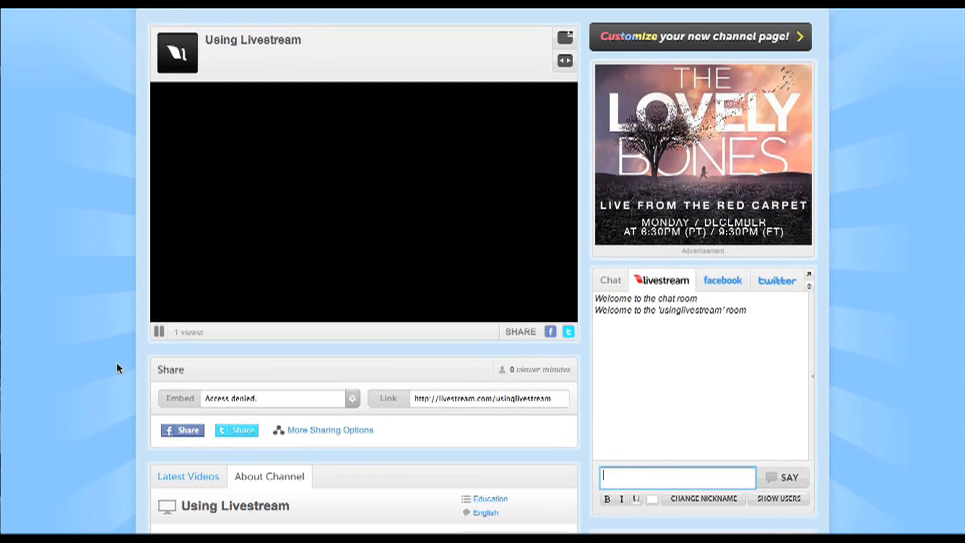
mouse_move(536, 240)
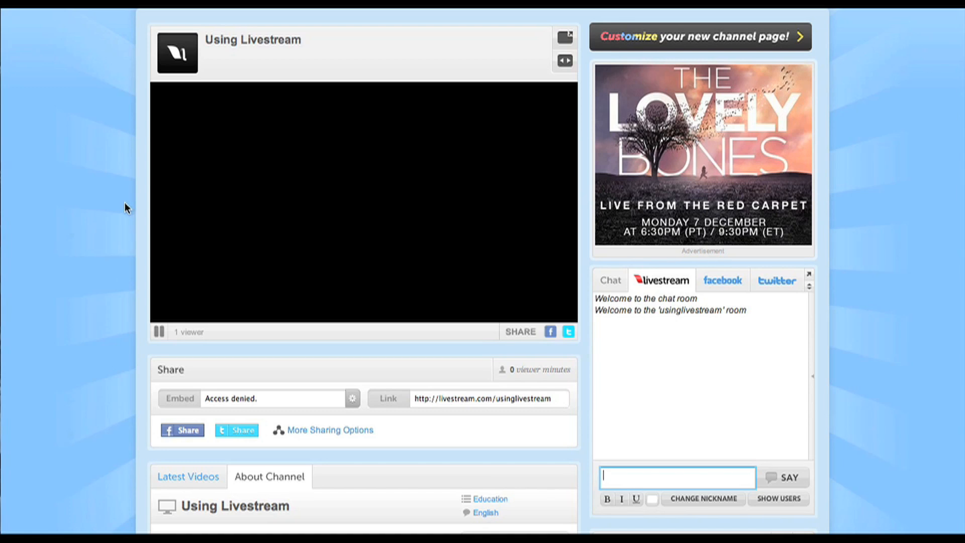
mouse_move(106, 203)
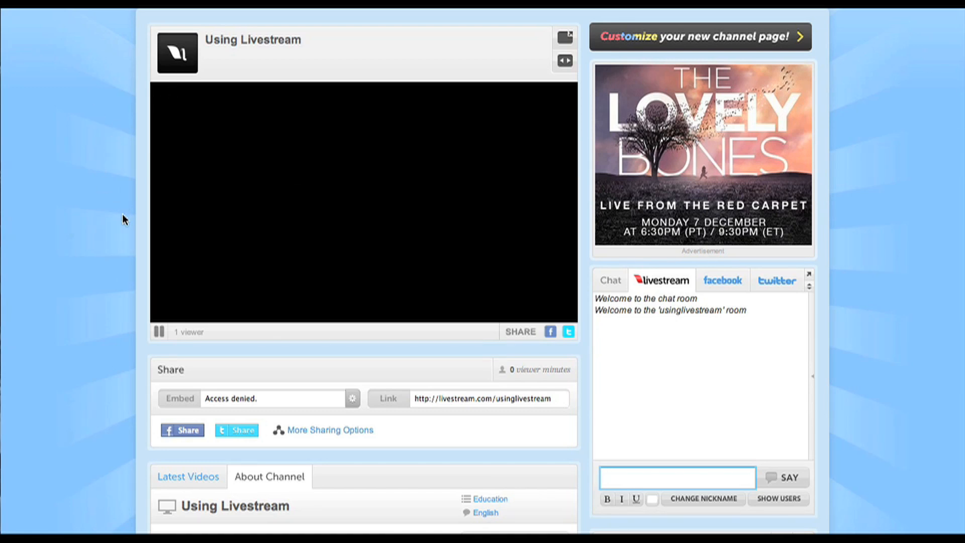
mouse_move(400, 437)
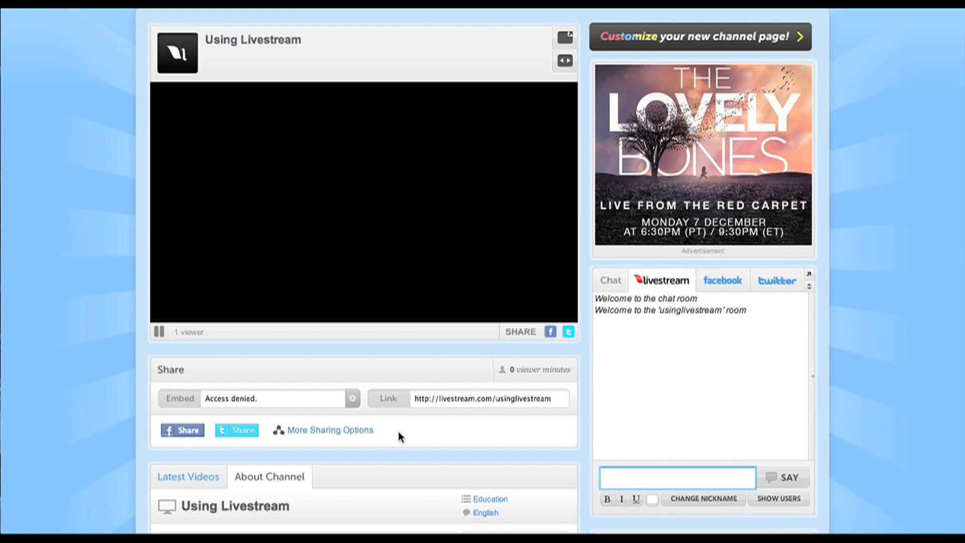
scroll("down", 3)
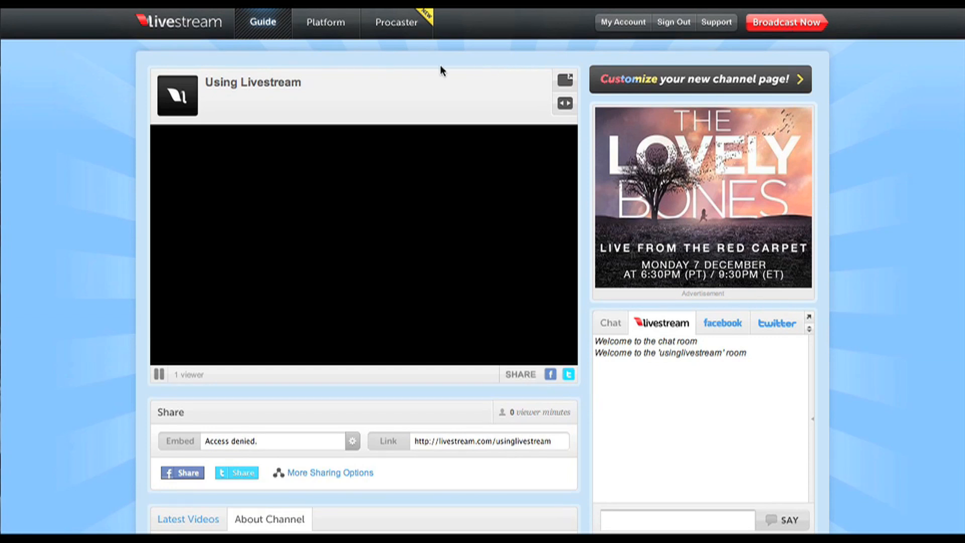
mouse_move(130, 443)
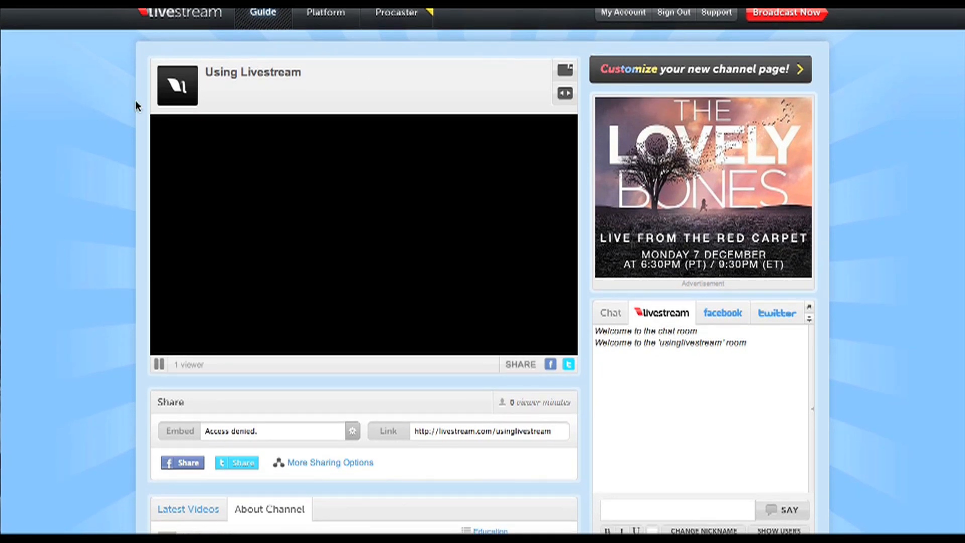
mouse_move(502, 38)
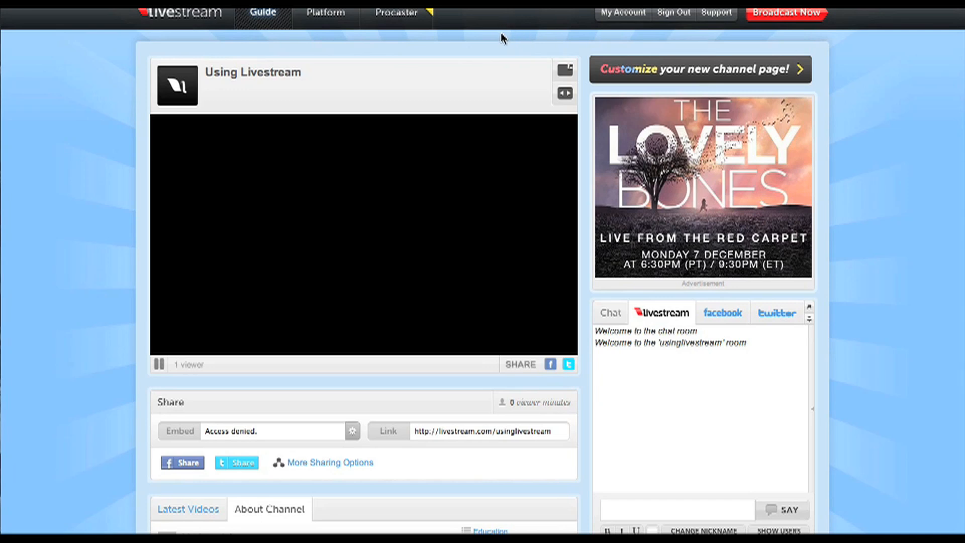
mouse_move(502, 26)
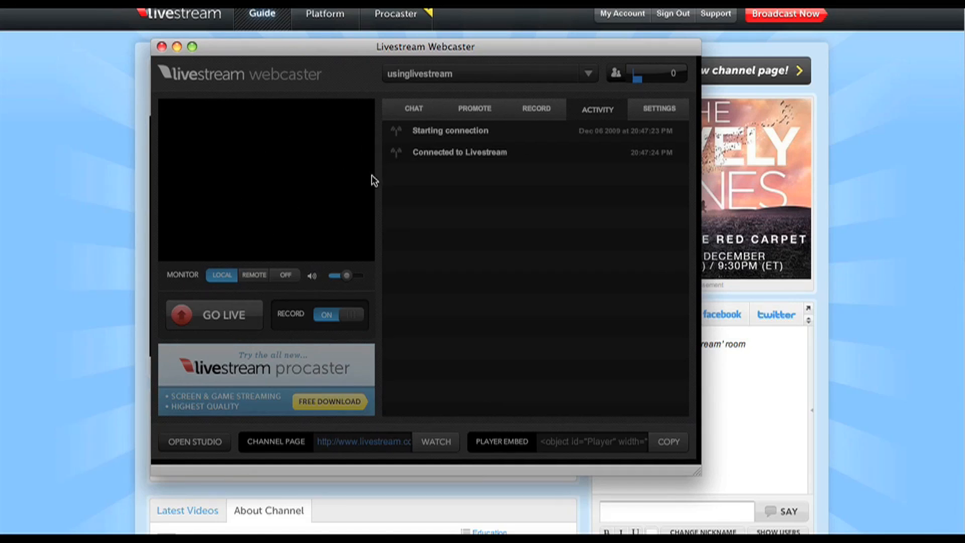
mouse_move(256, 238)
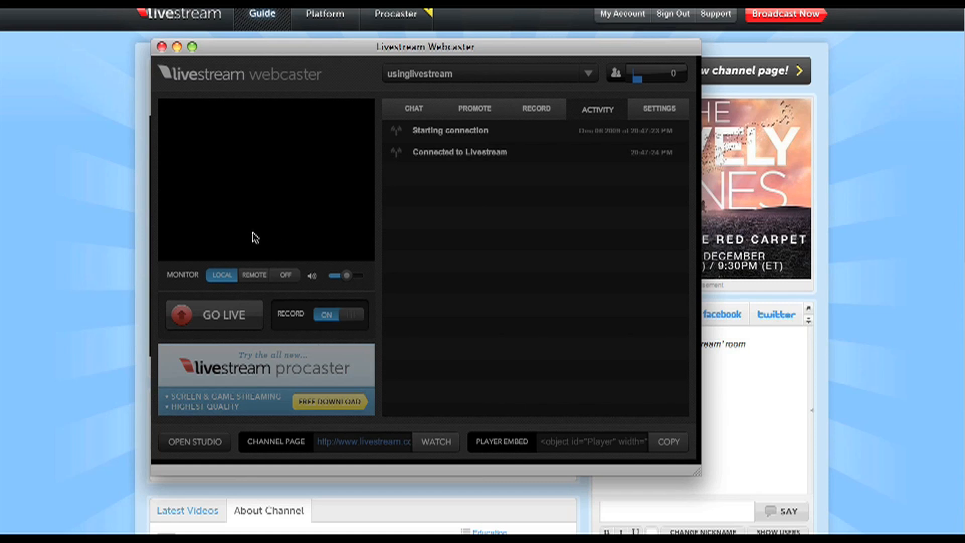
mouse_move(259, 258)
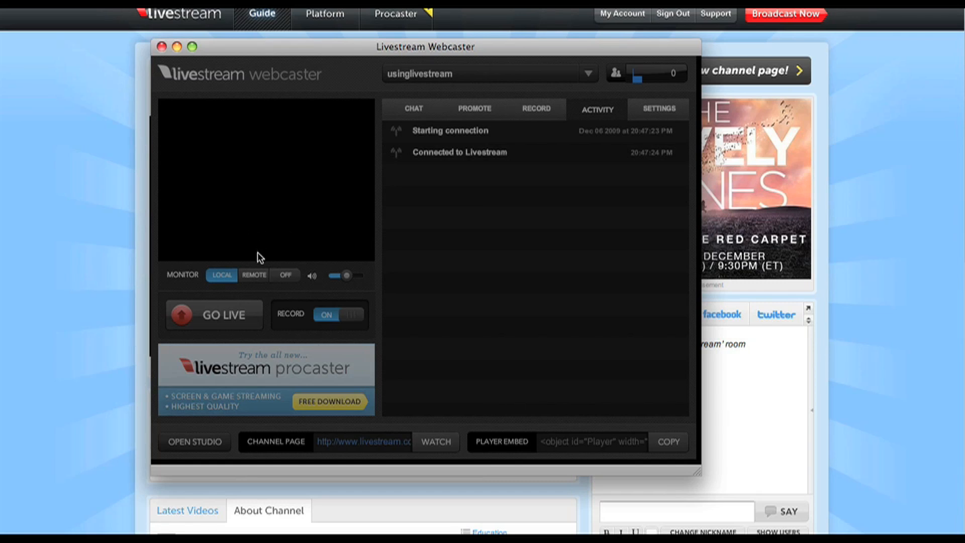
mouse_move(328, 185)
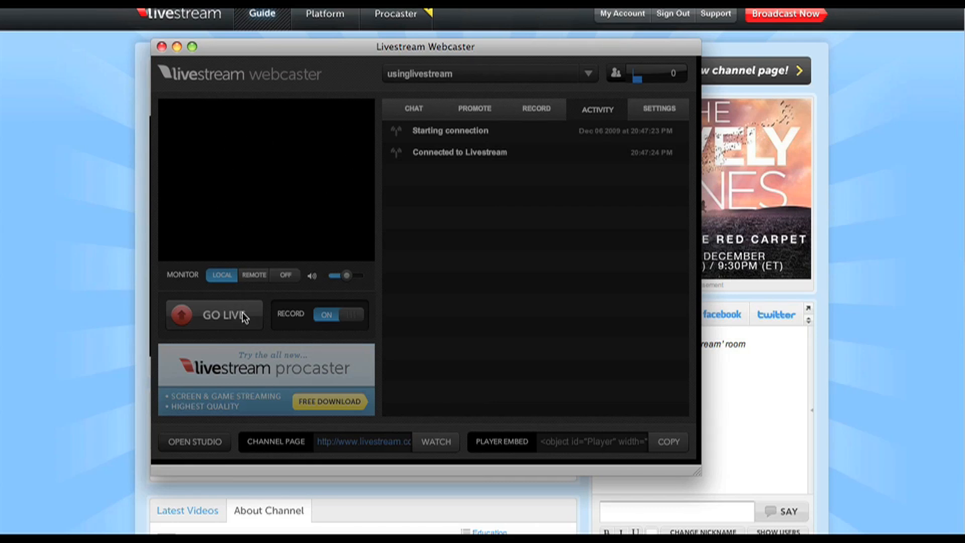
mouse_move(332, 212)
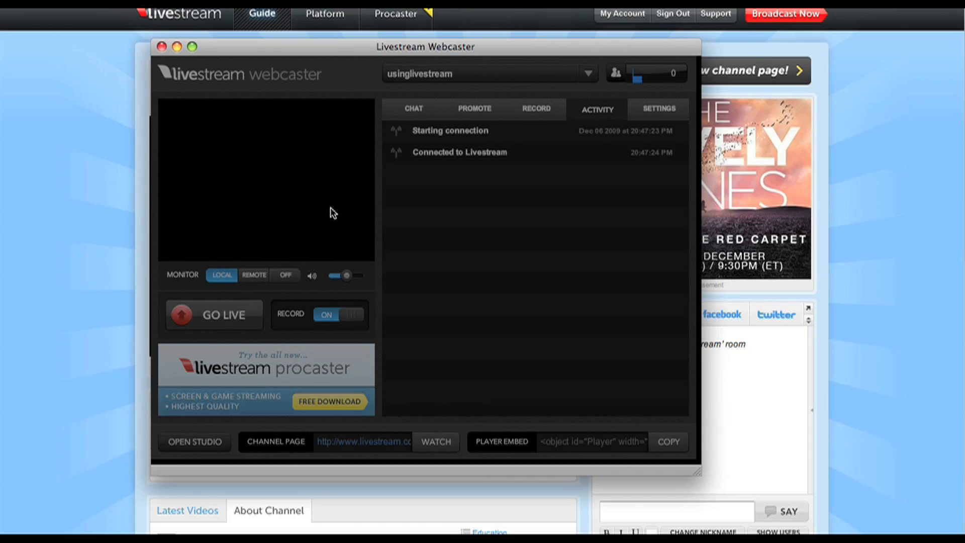
mouse_move(411, 165)
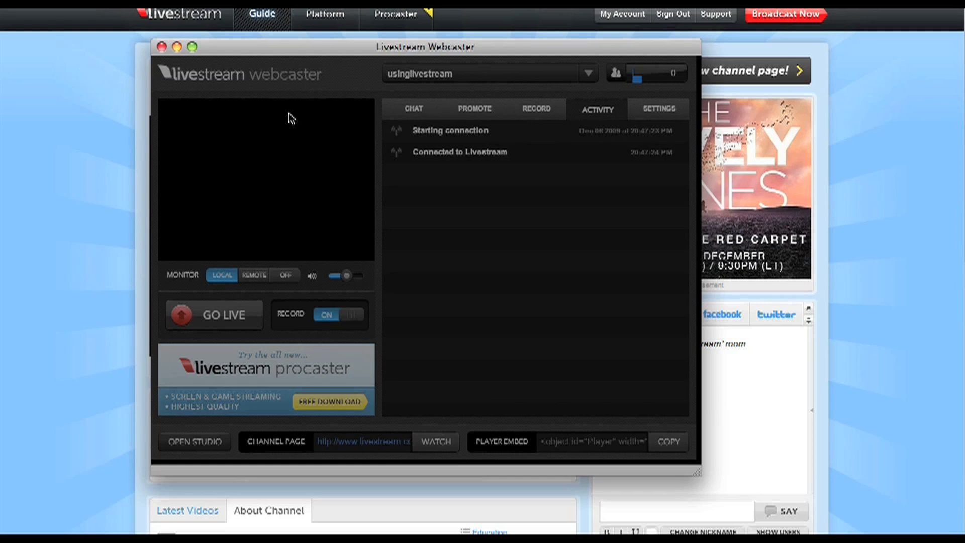
mouse_move(296, 264)
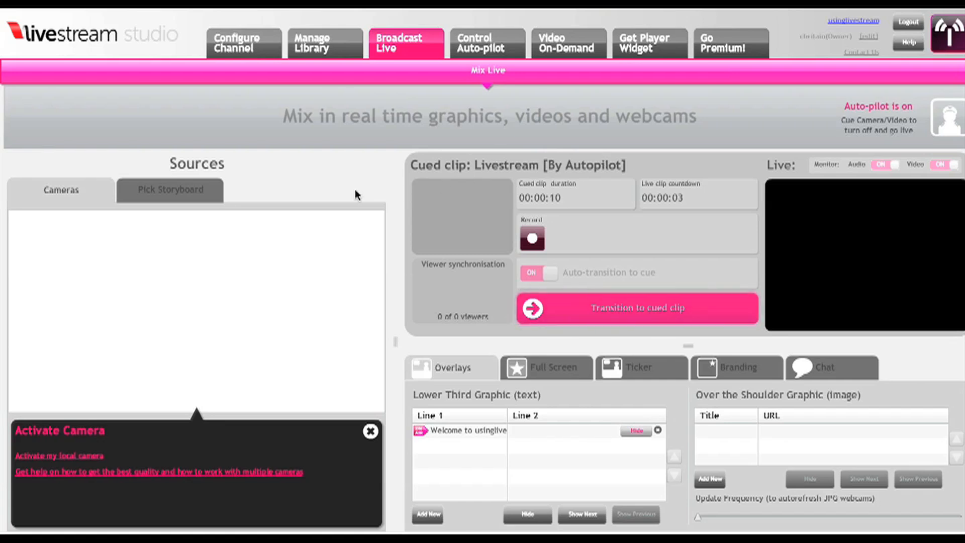
mouse_move(401, 344)
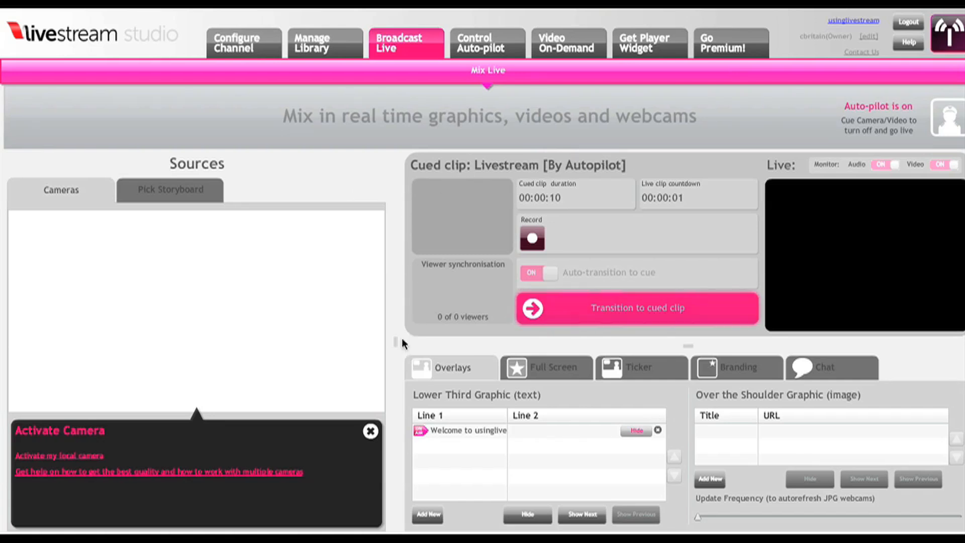
- Repeatedly operate one Mix Live panel control while the cued autopilot clip runs out
left_click(637, 307)
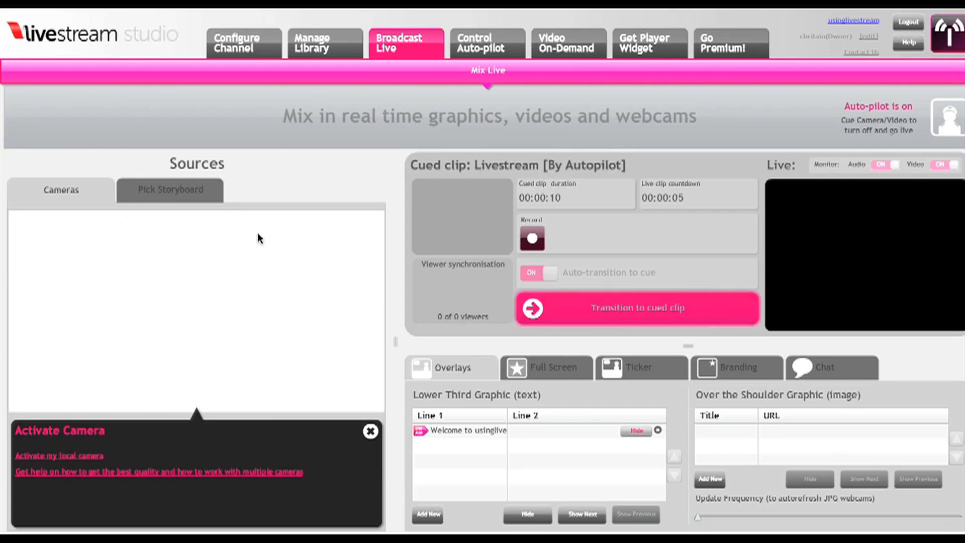
mouse_move(217, 342)
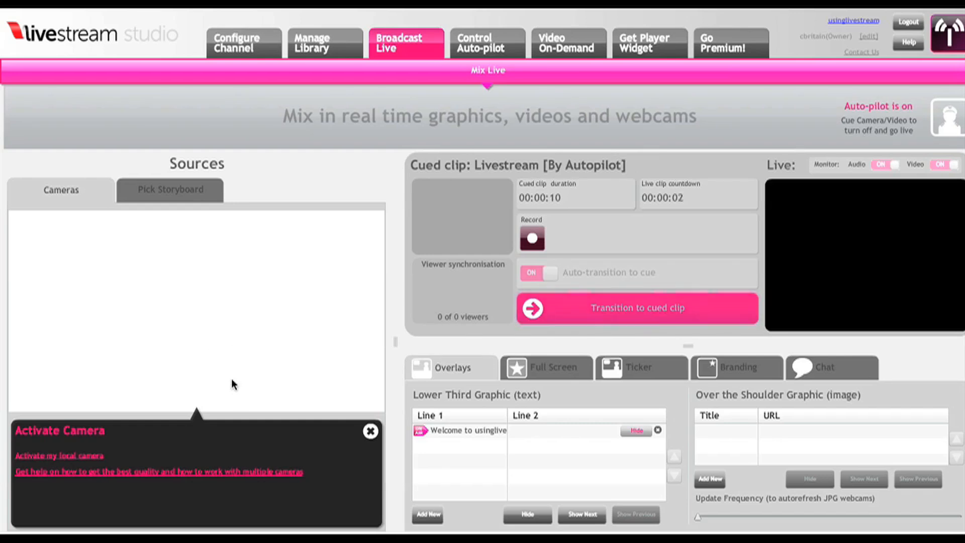
left_click(636, 308)
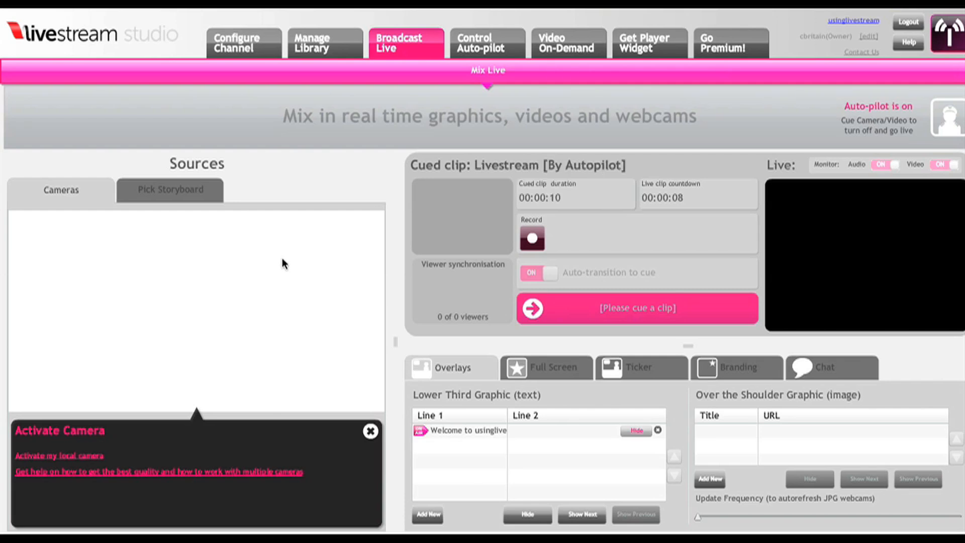
mouse_move(367, 204)
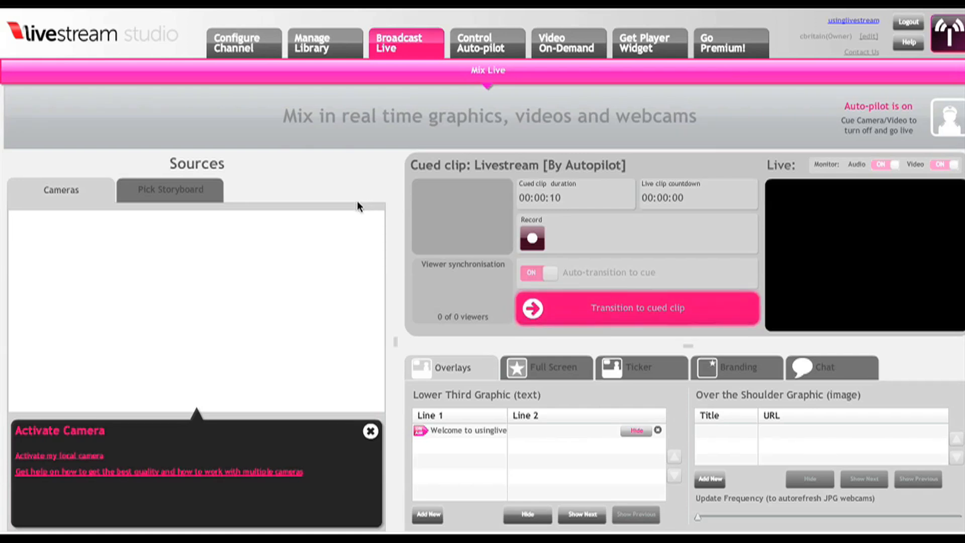
left_click(636, 308)
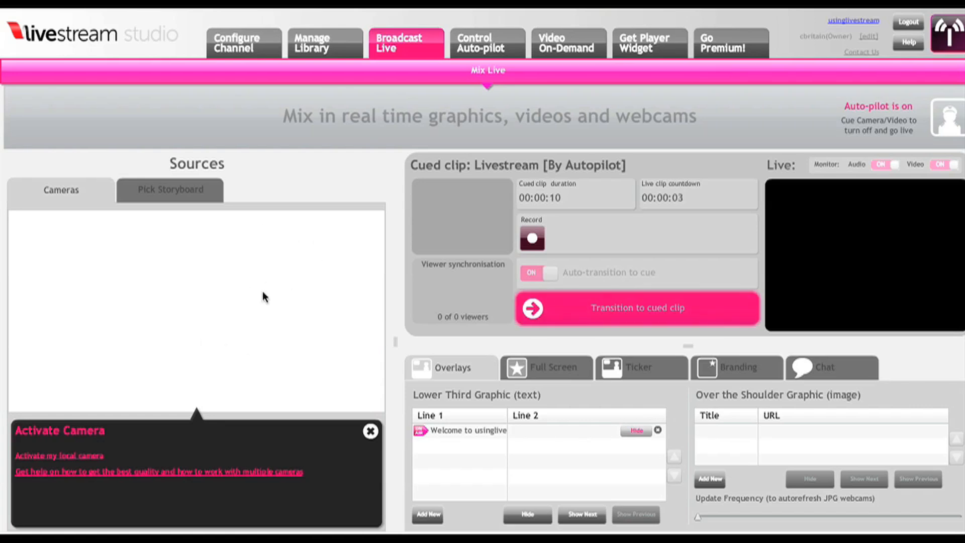
left_click(637, 308)
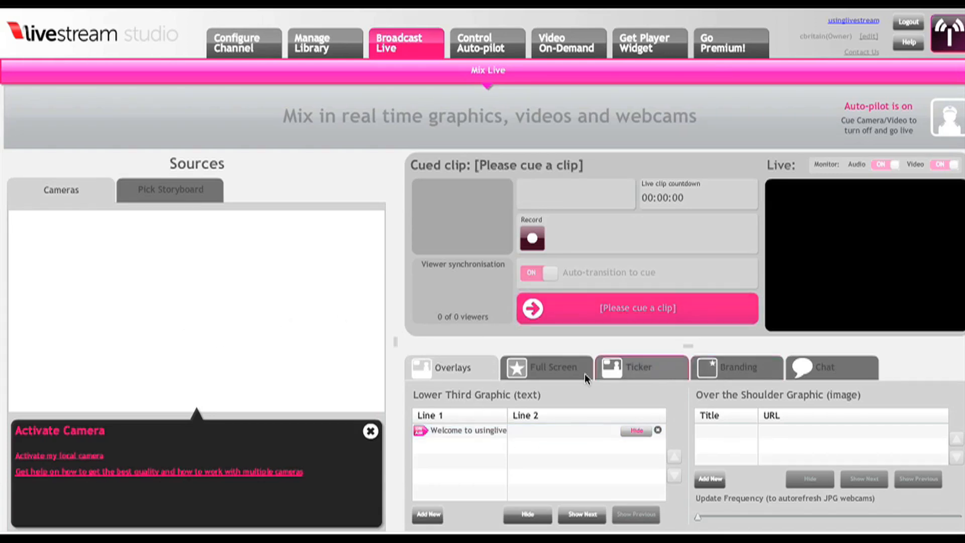
left_click(737, 367)
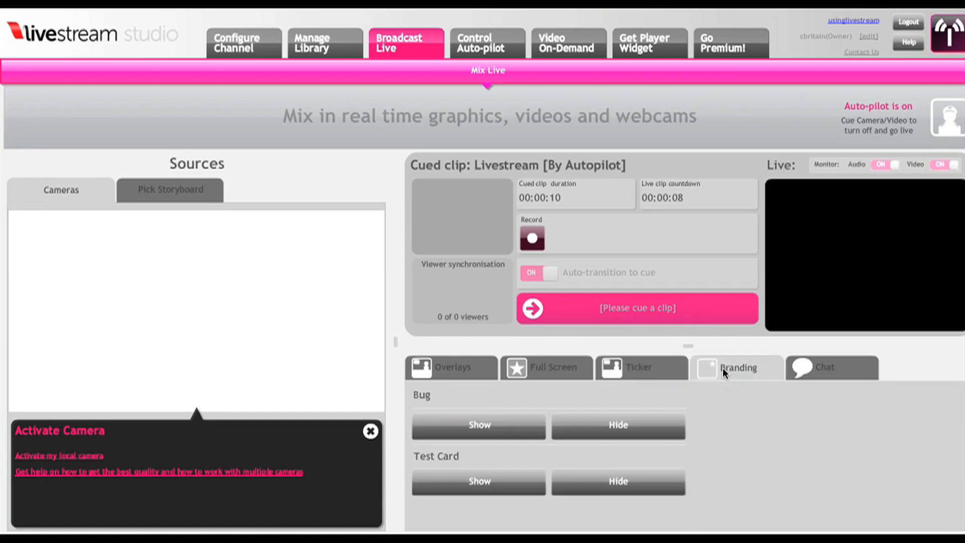
left_click(443, 367)
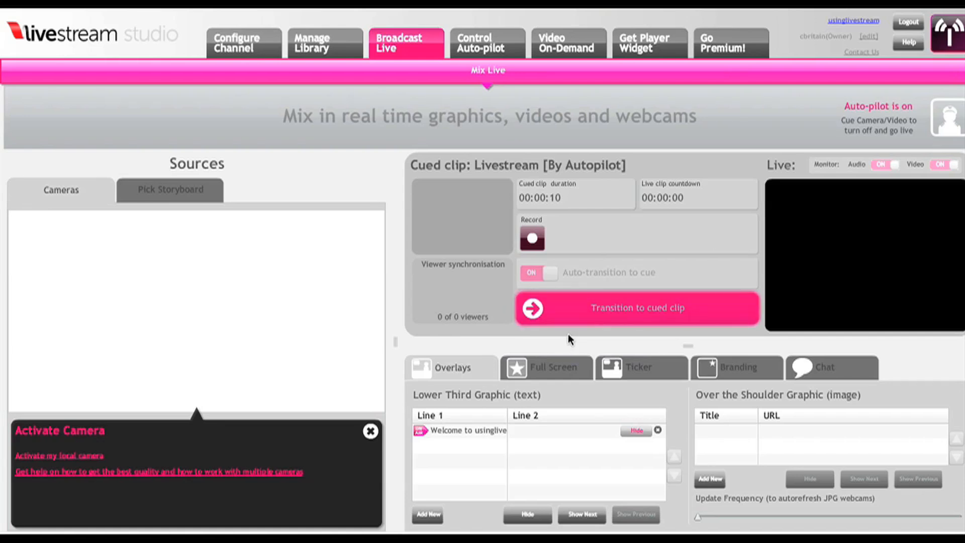
left_click(324, 43)
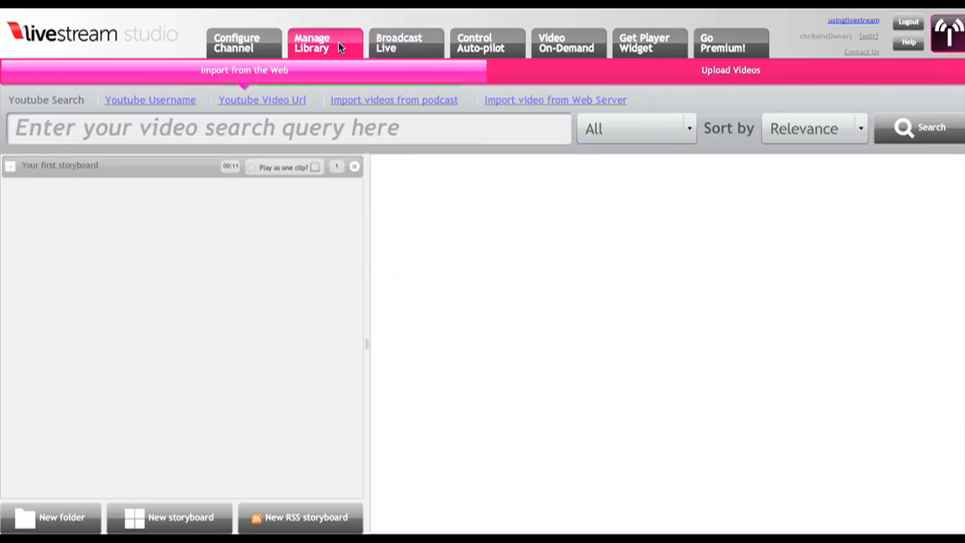
mouse_move(485, 43)
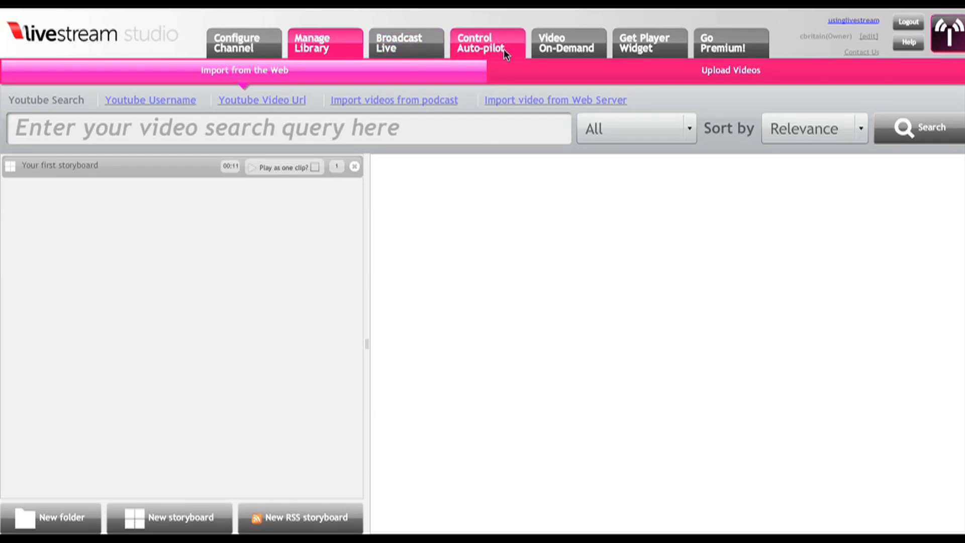
left_click(486, 43)
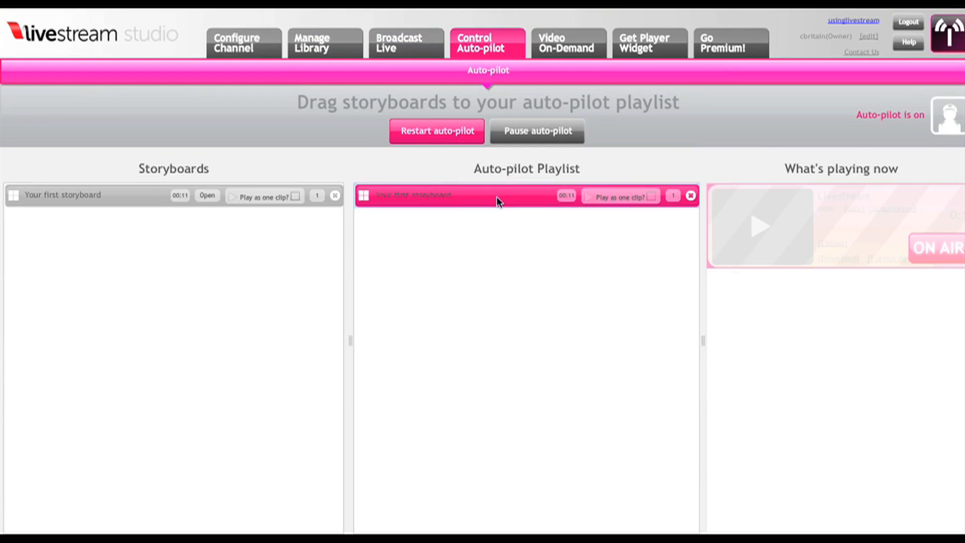
left_click(567, 43)
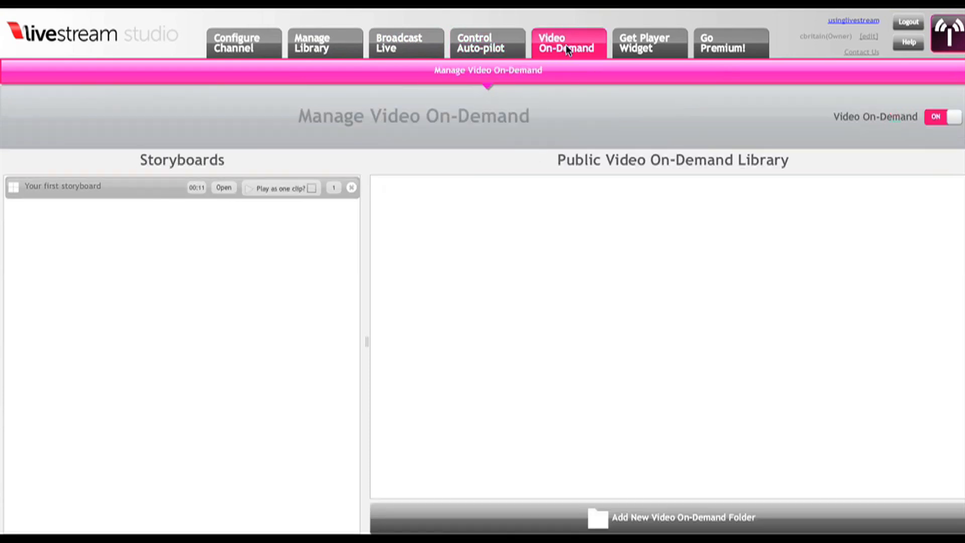
left_click(406, 43)
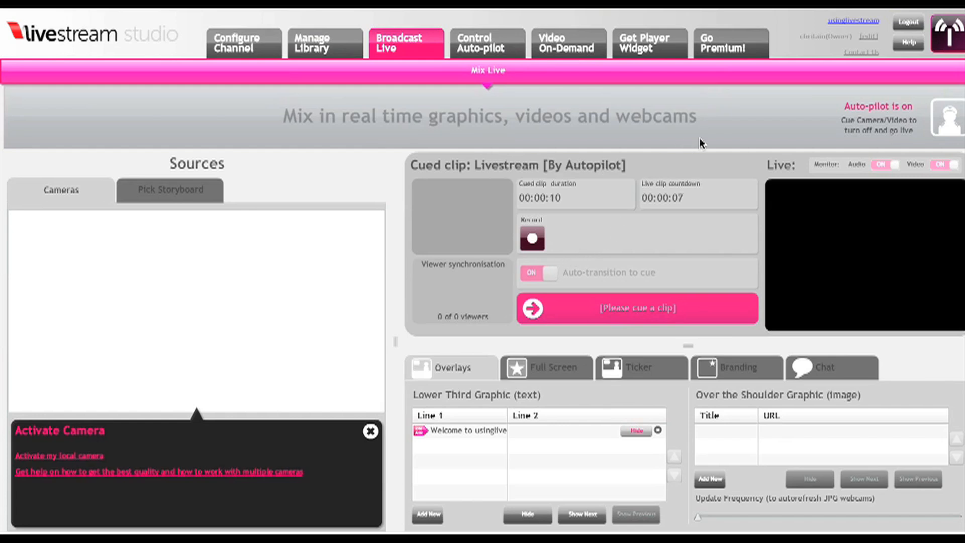
mouse_move(738, 102)
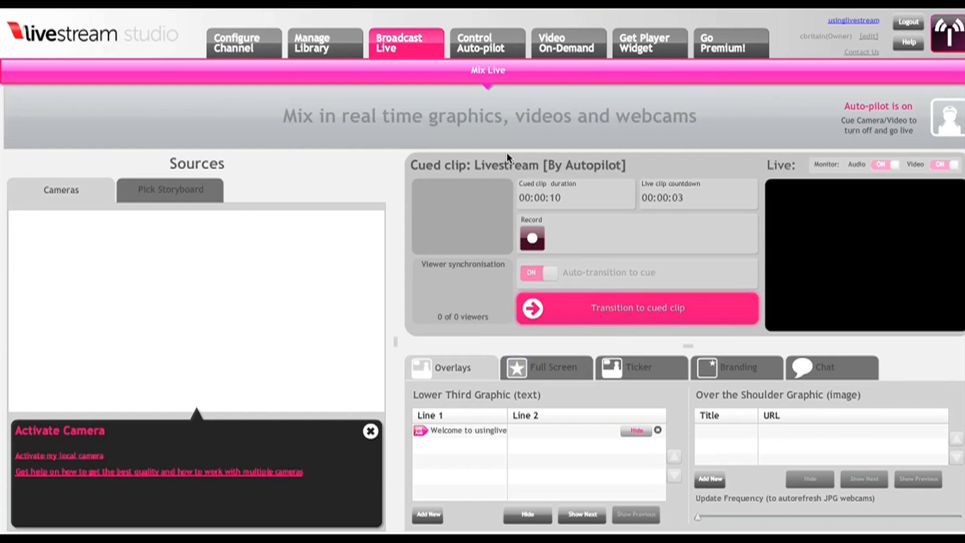
left_click(636, 308)
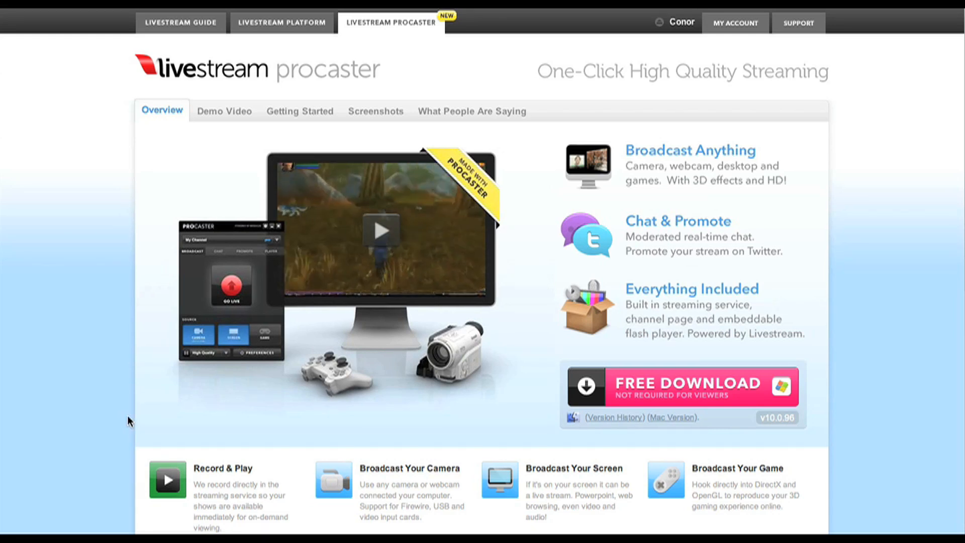
- Play the Procaster demo video, then return to the Livestream guide homepage
left_click(224, 110)
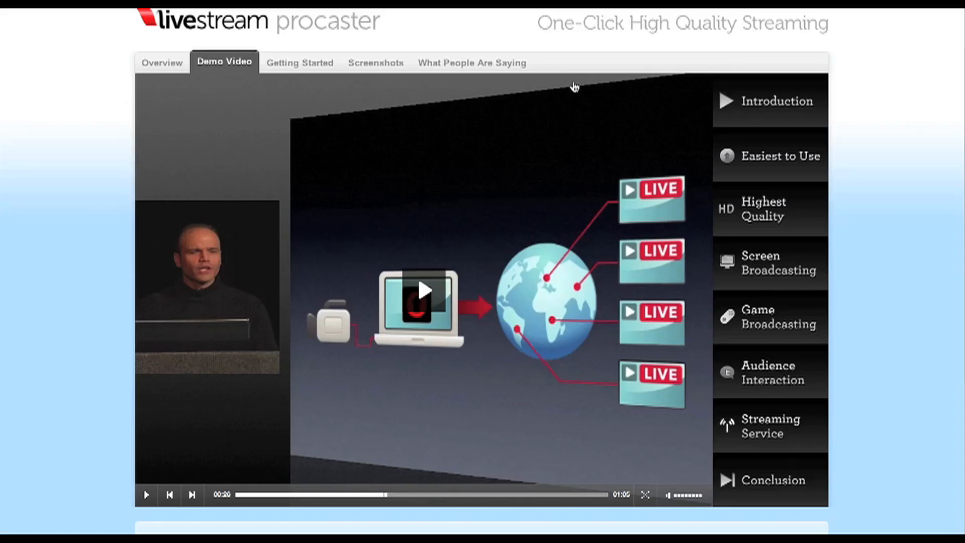
mouse_move(589, 77)
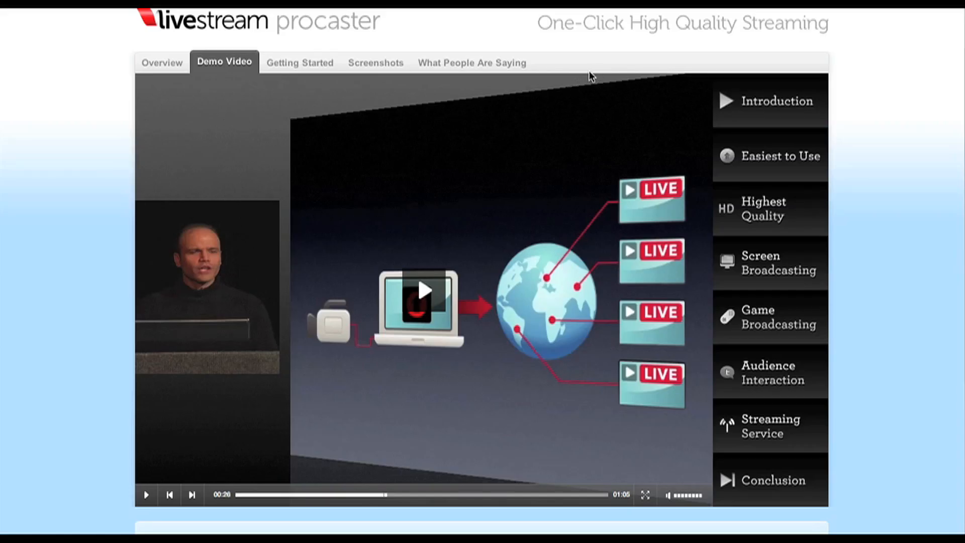
mouse_move(580, 80)
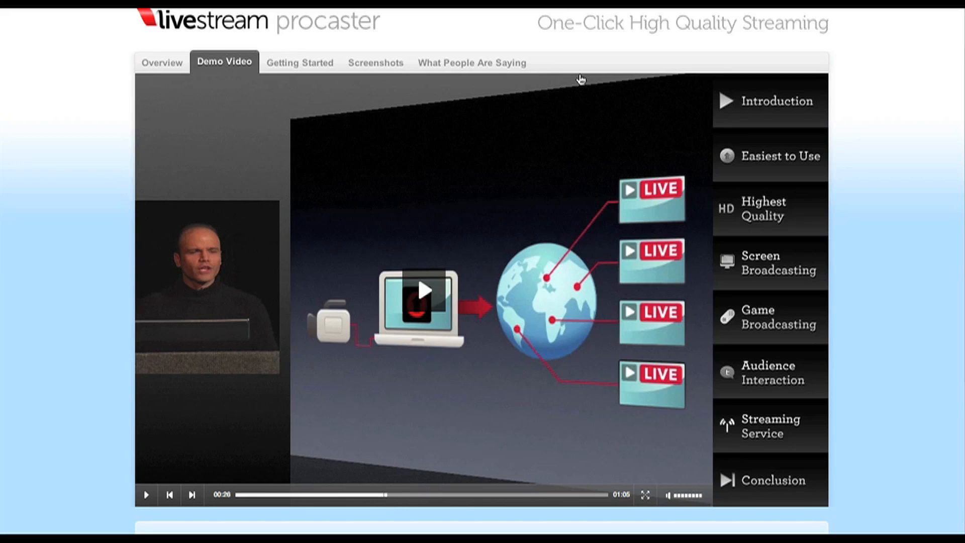
mouse_move(595, 66)
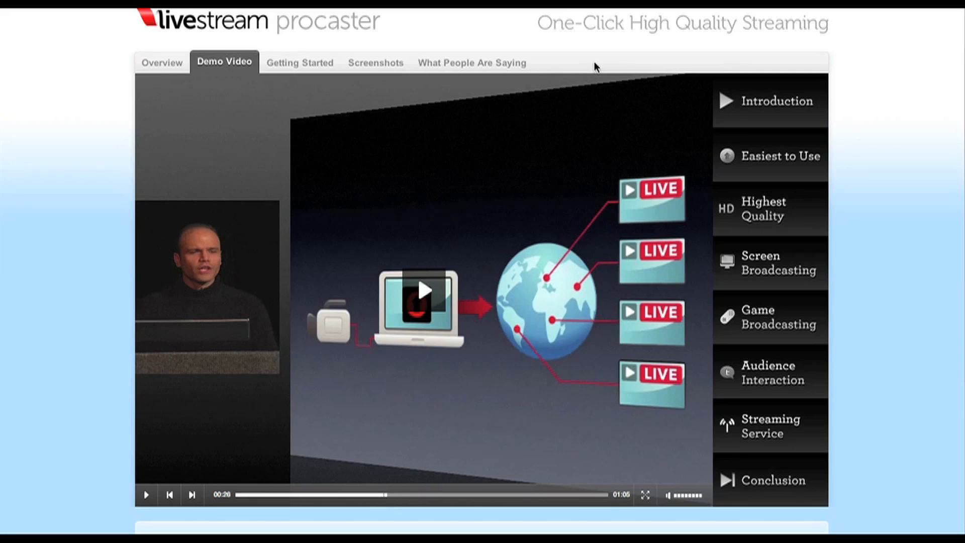
mouse_move(614, 57)
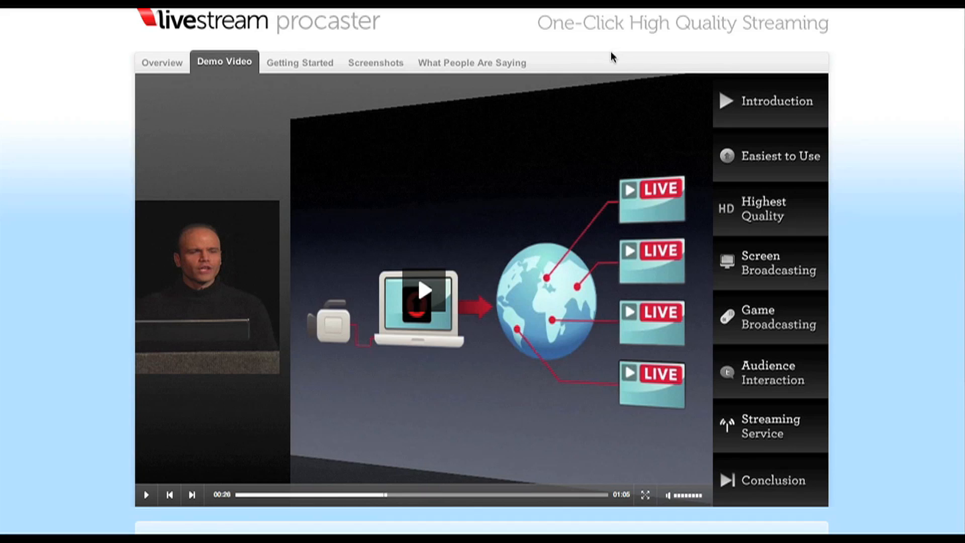
mouse_move(596, 68)
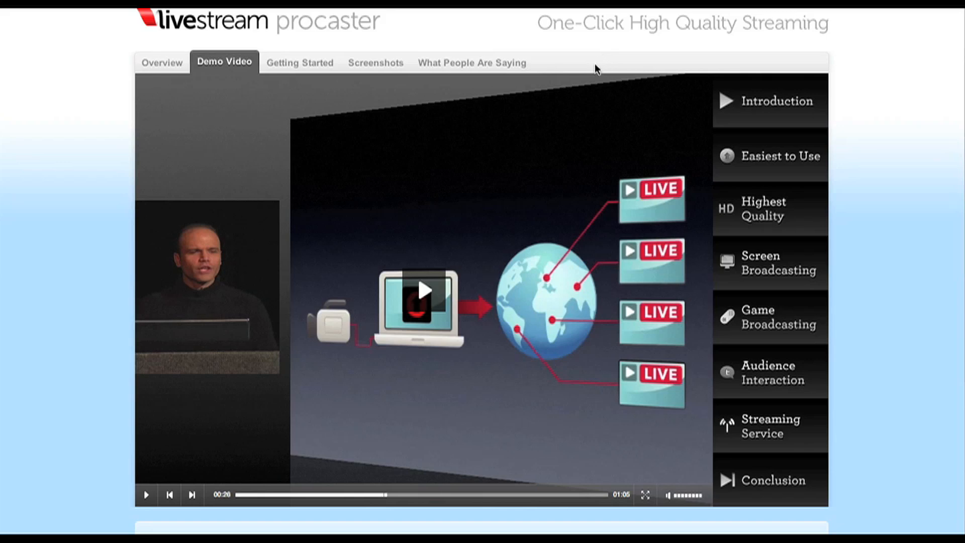
left_click(162, 62)
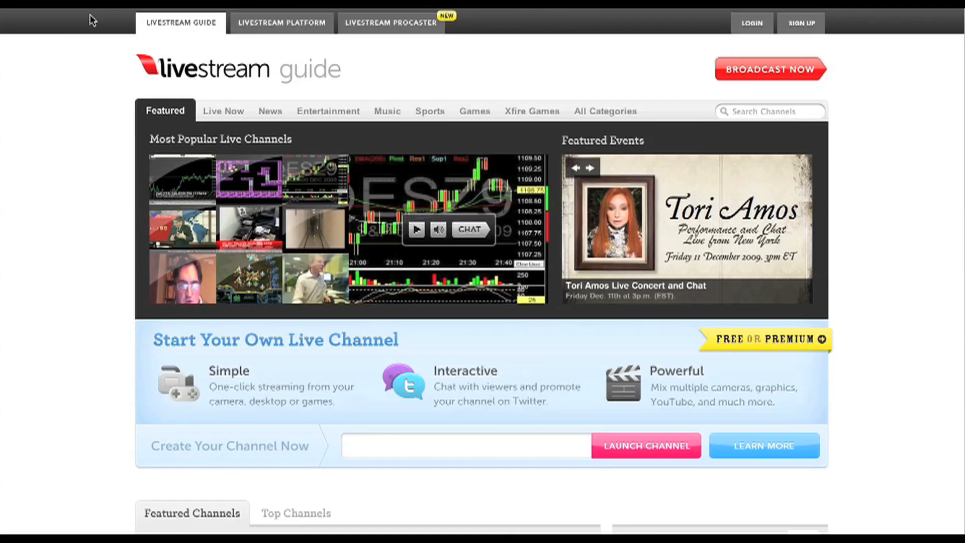
- Scroll down the guide homepage to the featured channels grid, latest news and newsletter signup
scroll("down", 3)
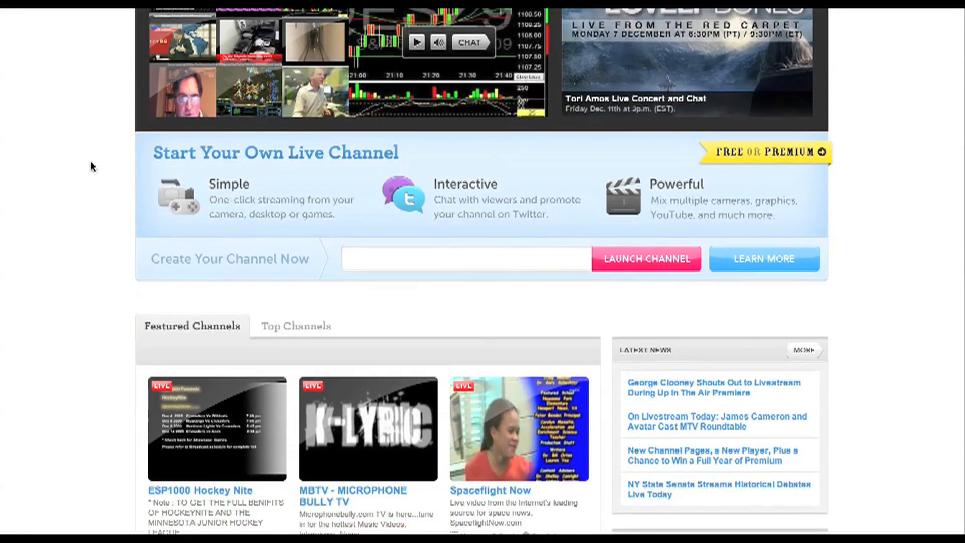
scroll("down", 3)
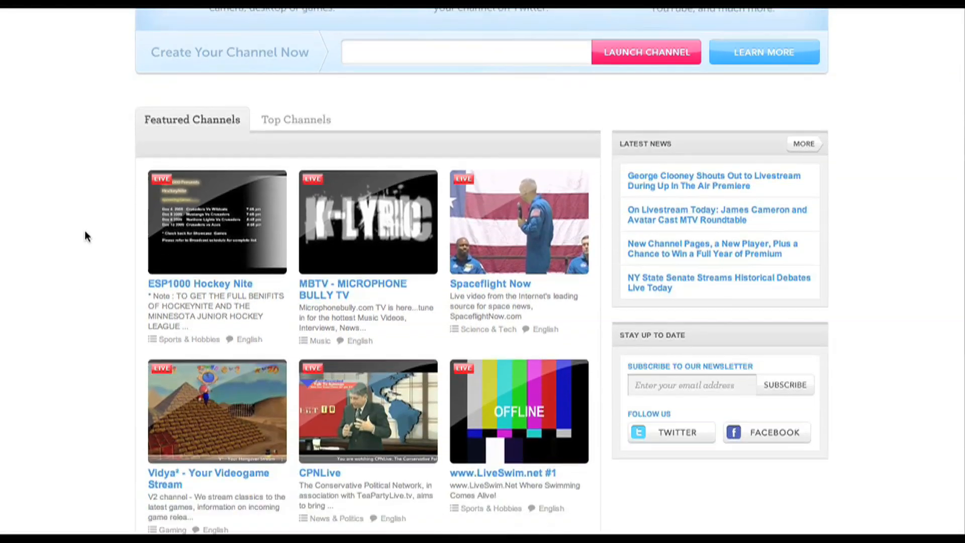
scroll("down", 3)
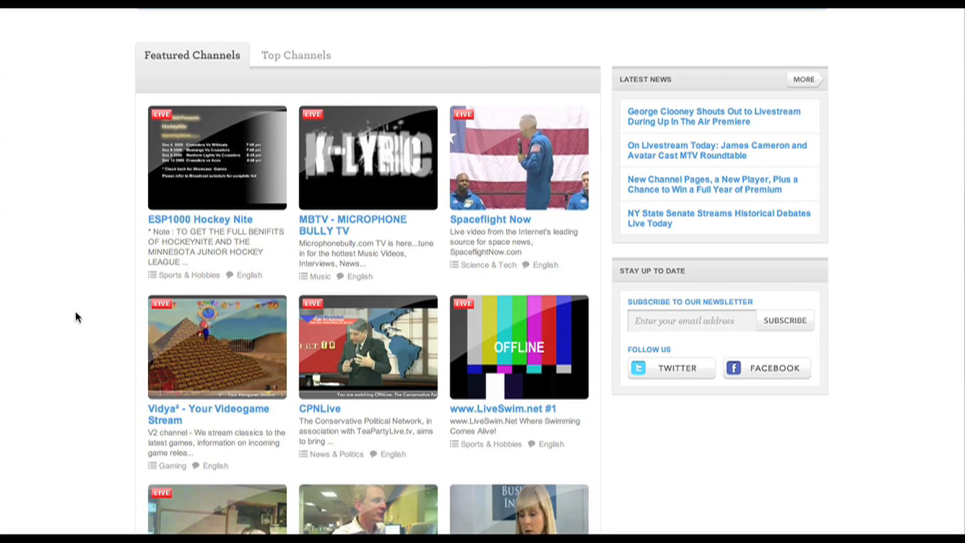